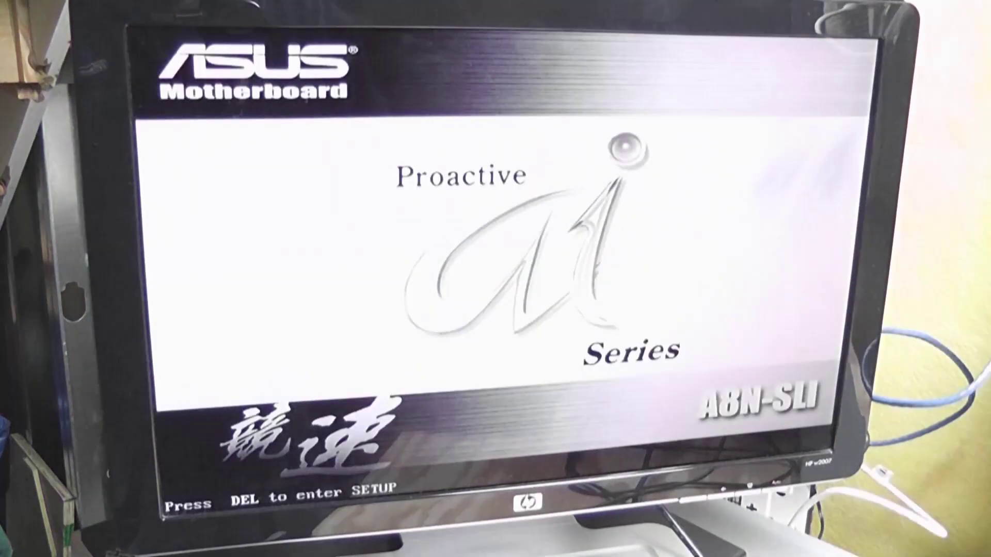
Step: Enter BIOS setup with Delete and open the First SATA Master drive details
{"action": "key", "text": "Delete"}
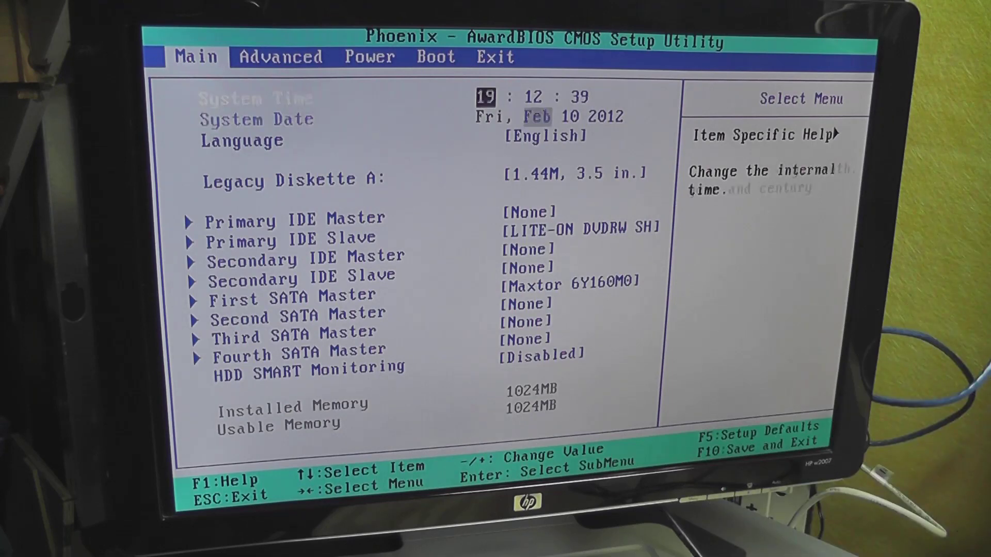
{"action": "key", "text": "down"}
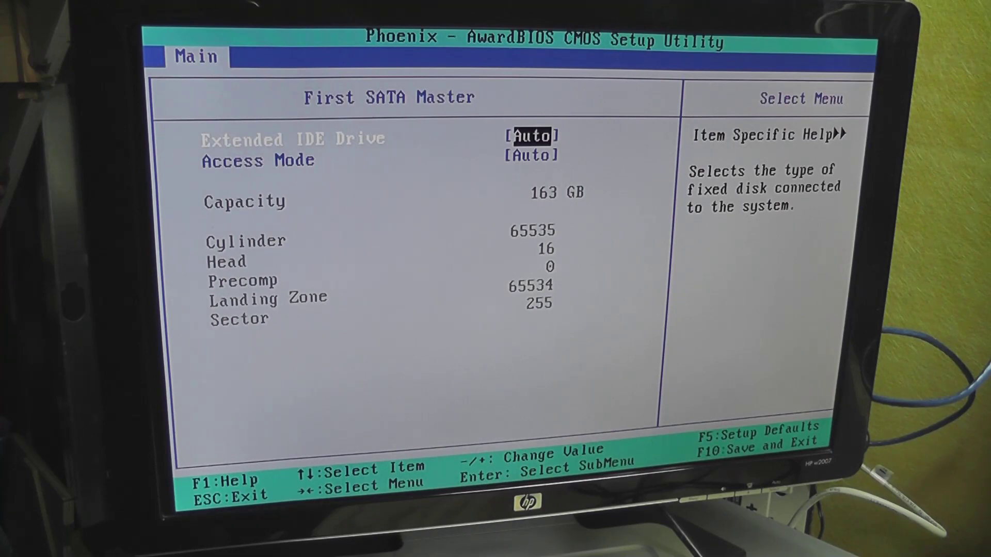
Step: Leave the drive details and step through CPU Configuration toward Hyper Transport Frequency
{"action": "key", "text": "Escape"}
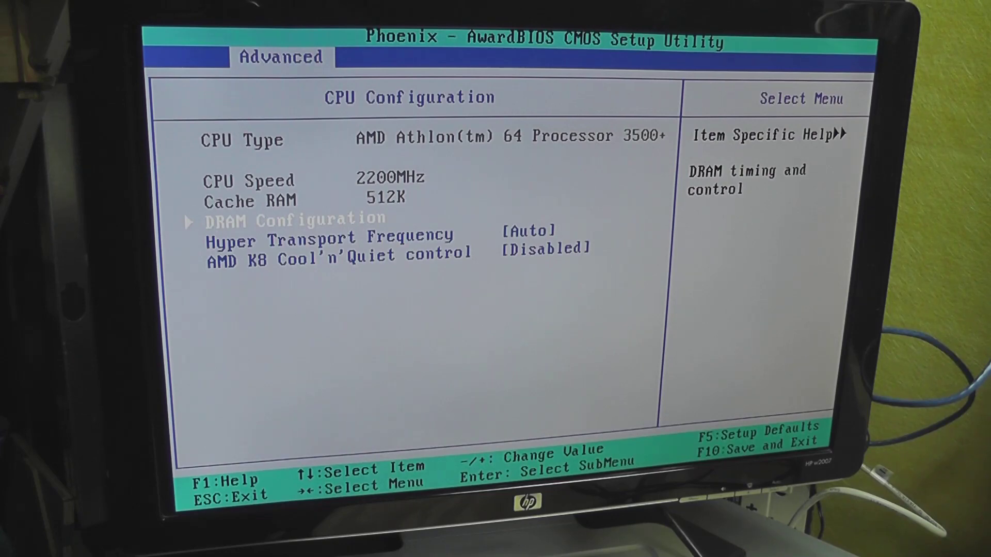
{"action": "key", "text": "Down"}
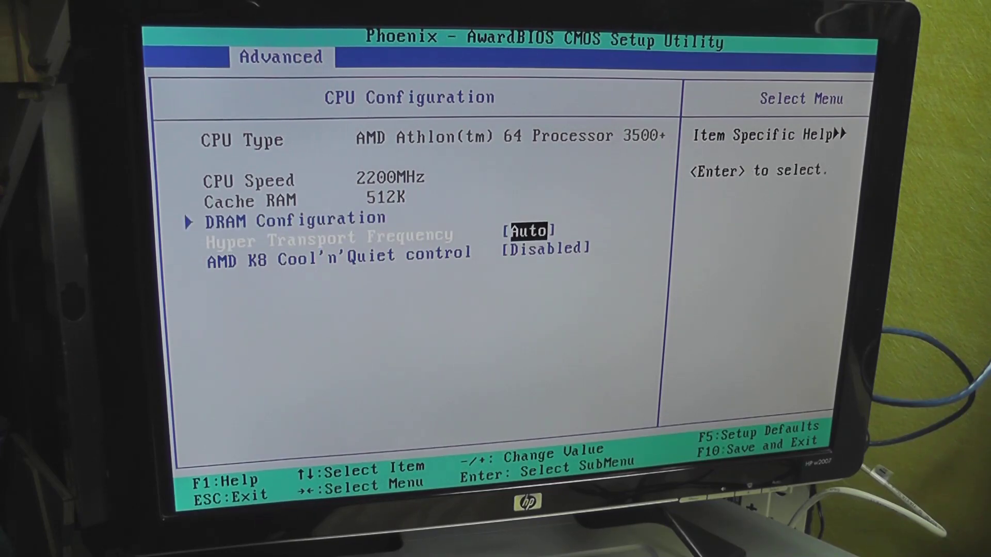
{"action": "key", "text": "Up"}
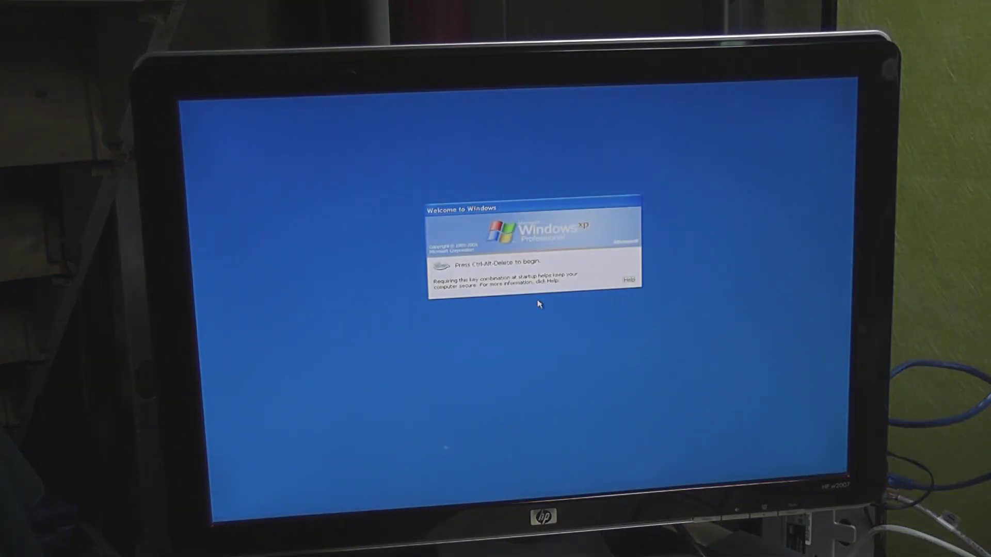
Step: Submit a logon with the existing password and dismiss the rejection message
{"action": "key", "text": "ctrl+alt+delete"}
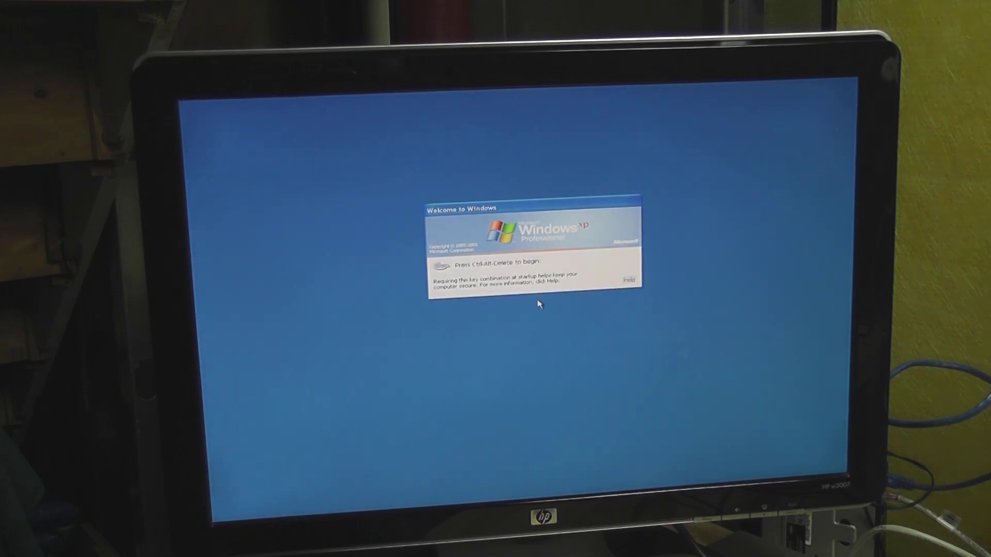
{"action": "key", "text": "ctrl+alt+delete"}
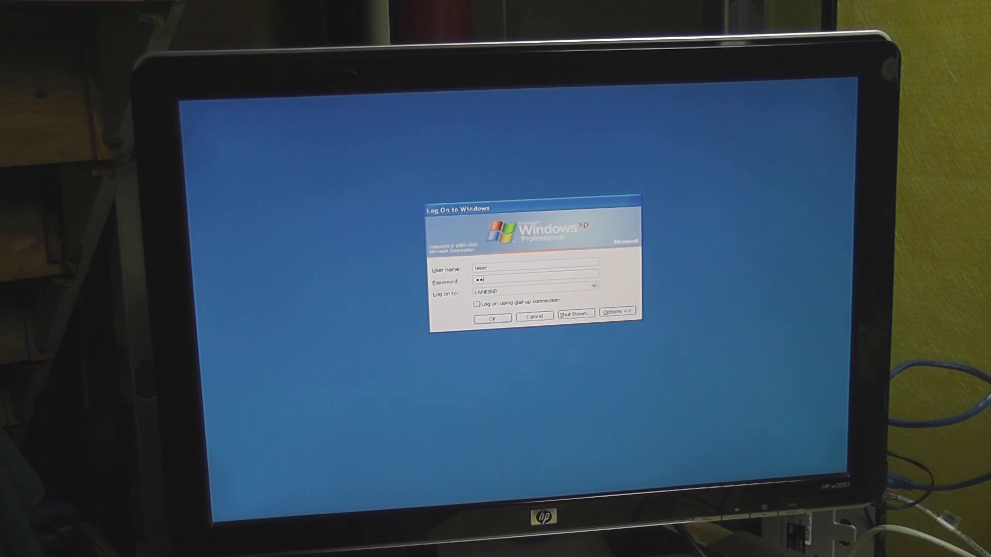
{"action": "left_click", "coordinate": [492, 318]}
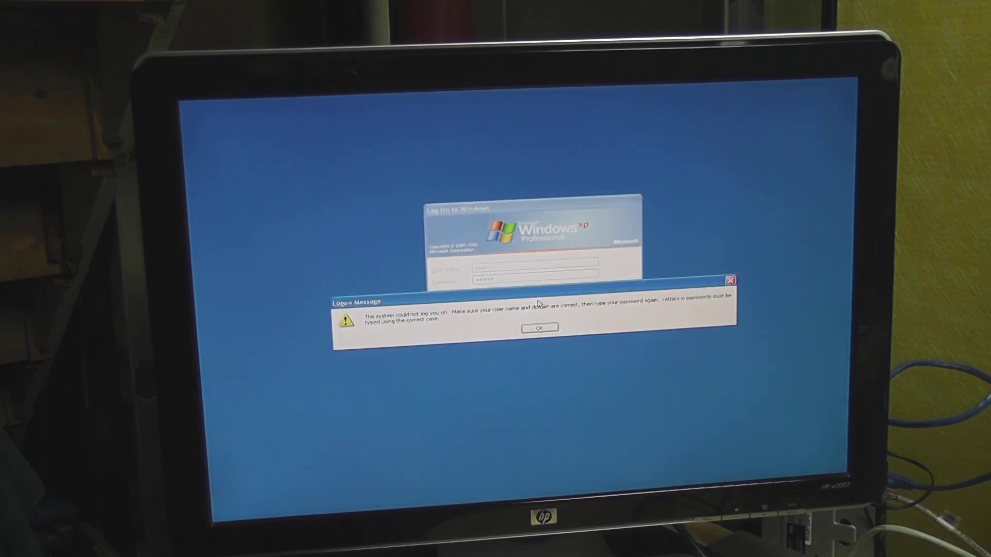
{"action": "left_click", "coordinate": [539, 327]}
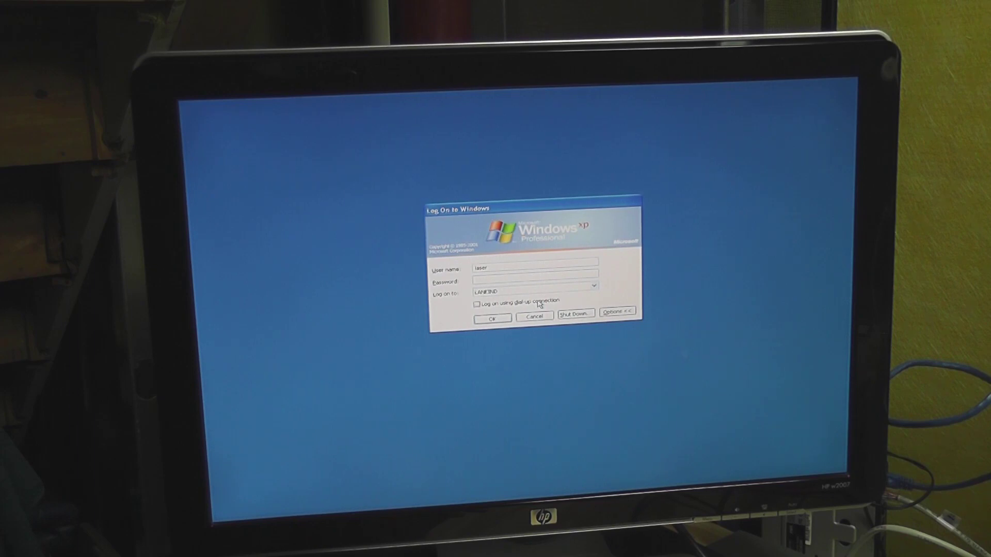
{"action": "left_click", "coordinate": [535, 280]}
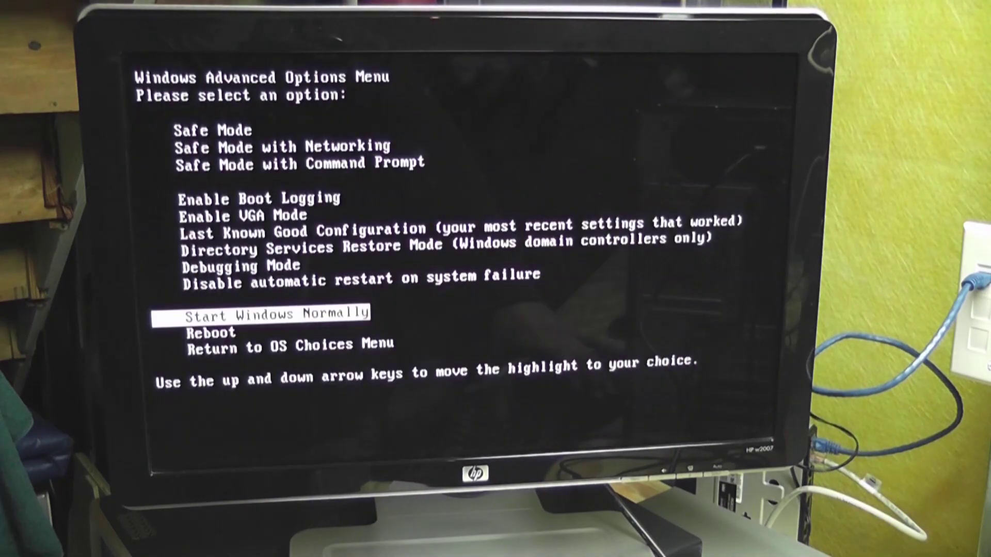
Step: Highlight Safe Mode in the Advanced Options menu and boot into it
{"action": "key", "text": "up"}
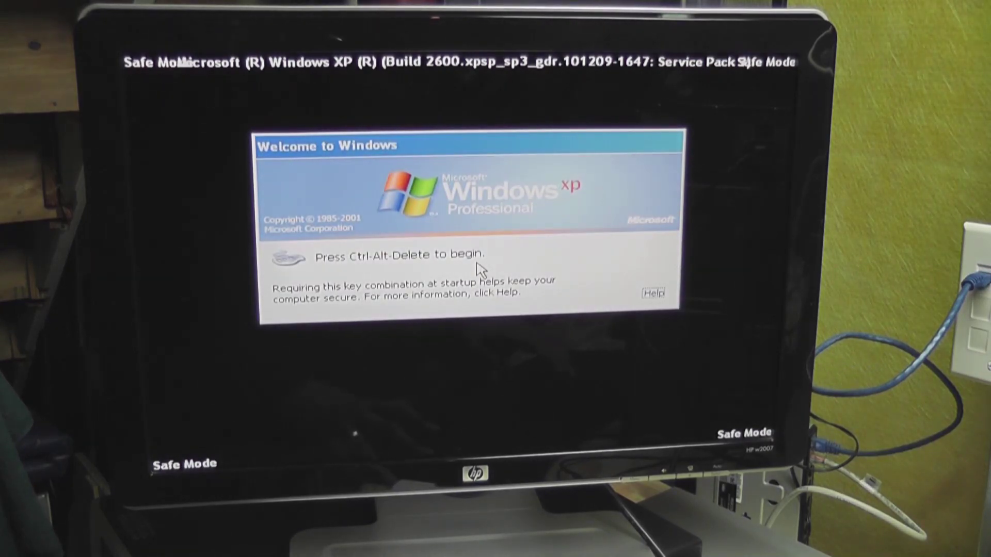
Step: Log on as Administrator with no password and accept the Safe Mode warning
{"action": "key", "text": "ctrl+alt+delete"}
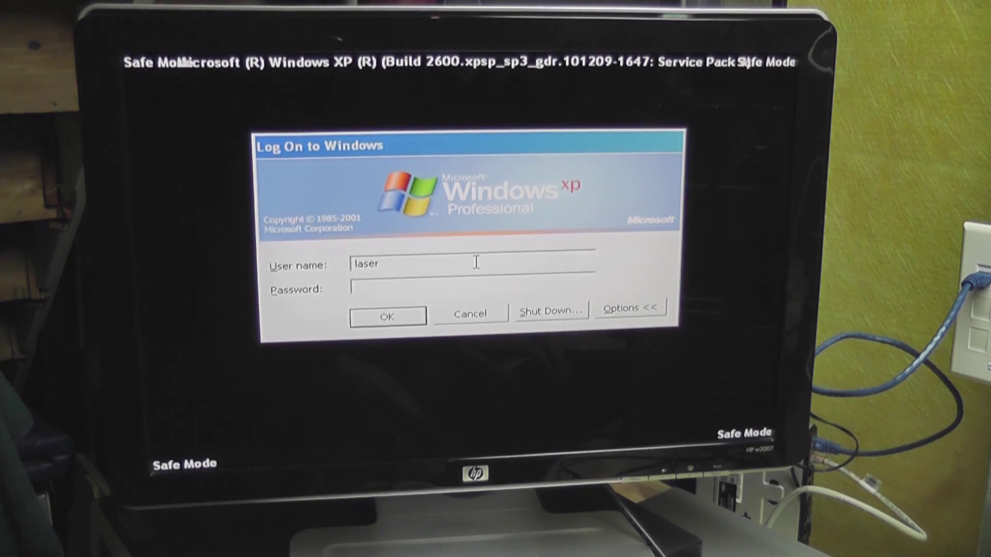
{"action": "type", "text": "Ad"}
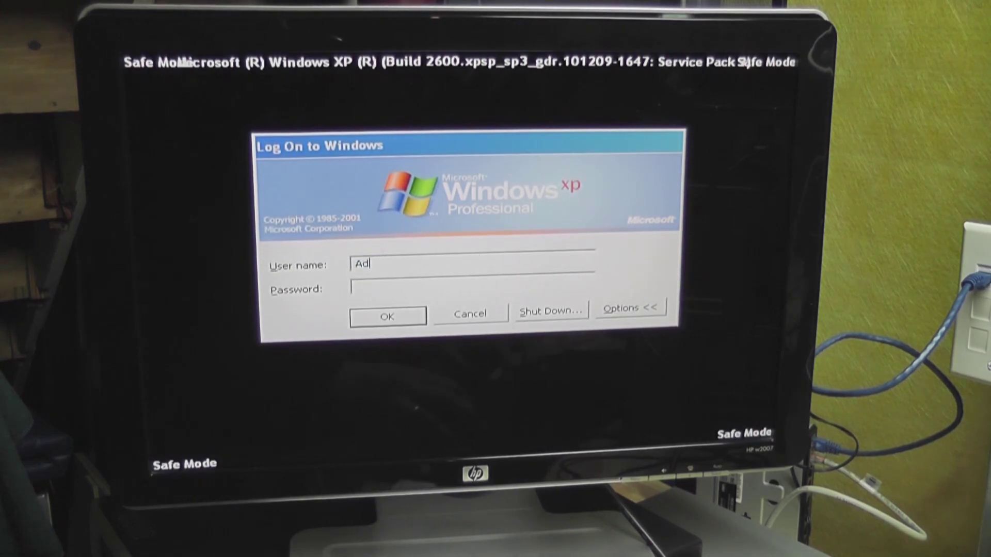
{"action": "type", "text": "ministr"}
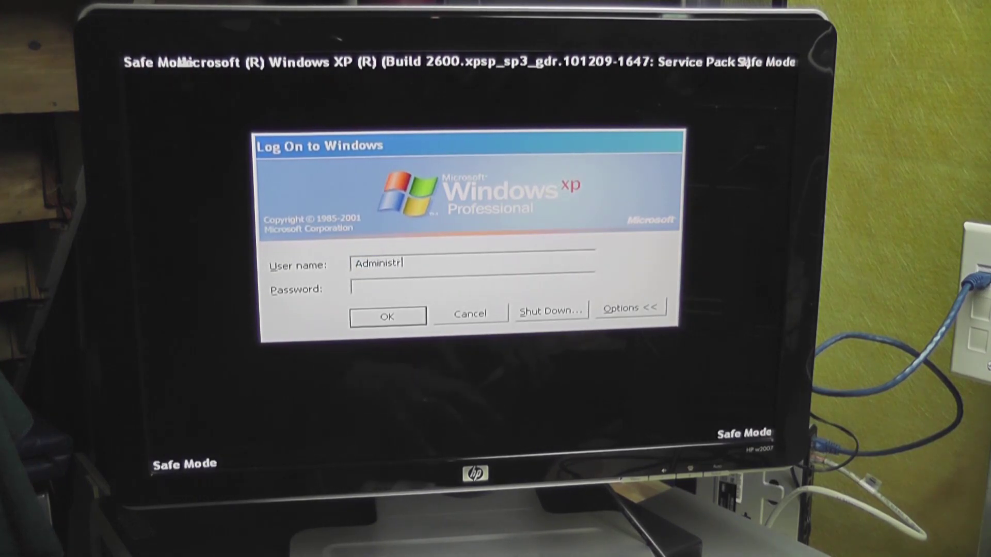
{"action": "type", "text": "ator"}
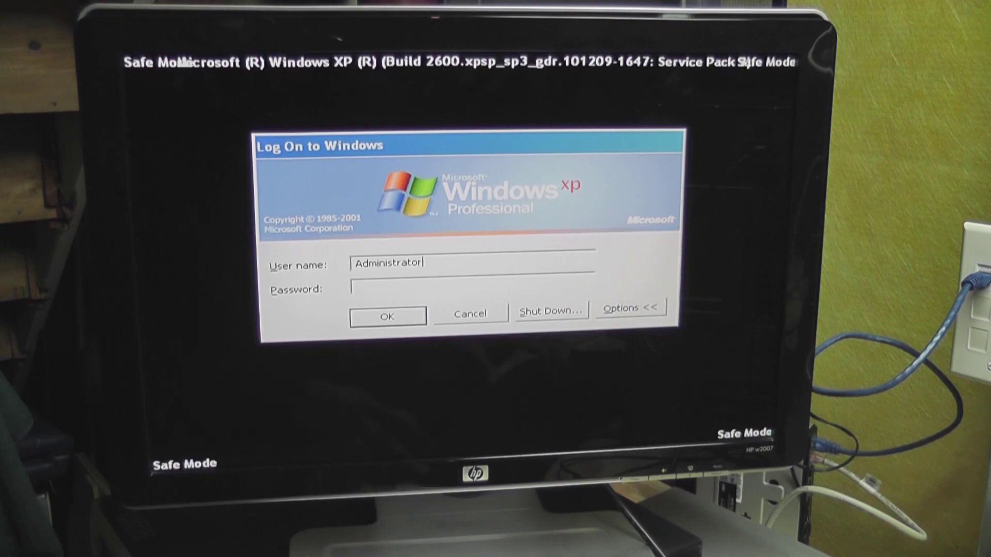
{"action": "left_click", "coordinate": [387, 315]}
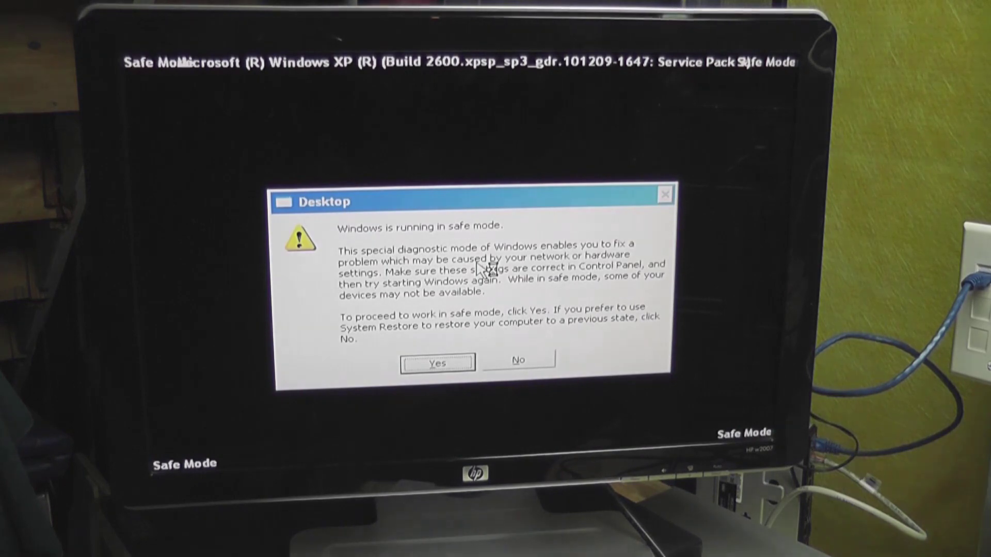
{"action": "left_click", "coordinate": [437, 364]}
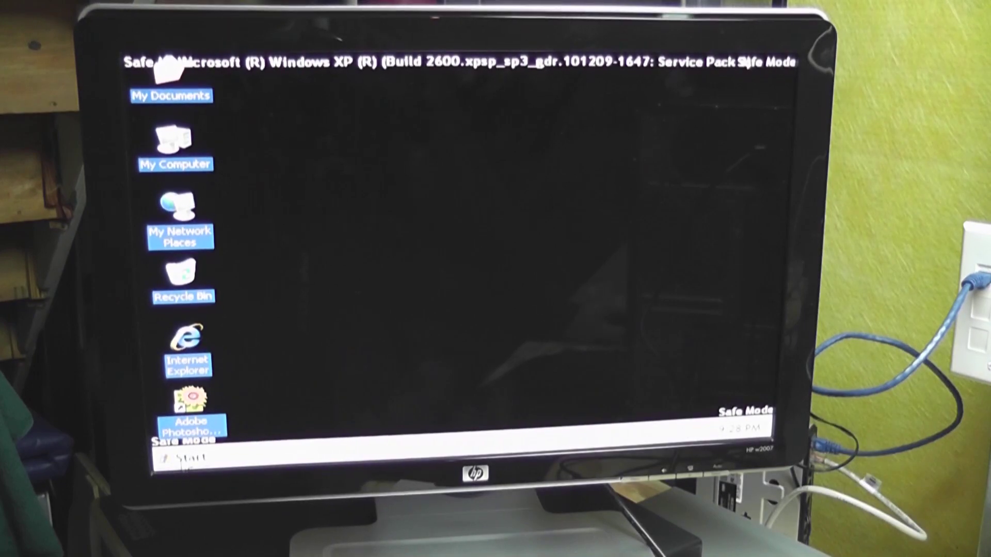
Step: Open User Accounts from Control Panel, select dave, and start Reset Password
{"action": "left_click", "coordinate": [185, 457]}
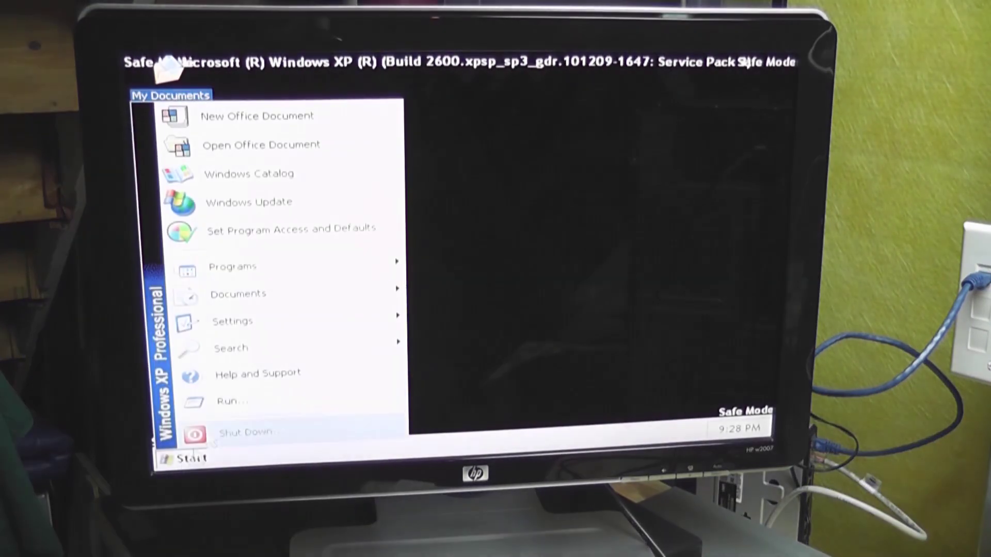
{"action": "mouse_move", "coordinate": [232, 267]}
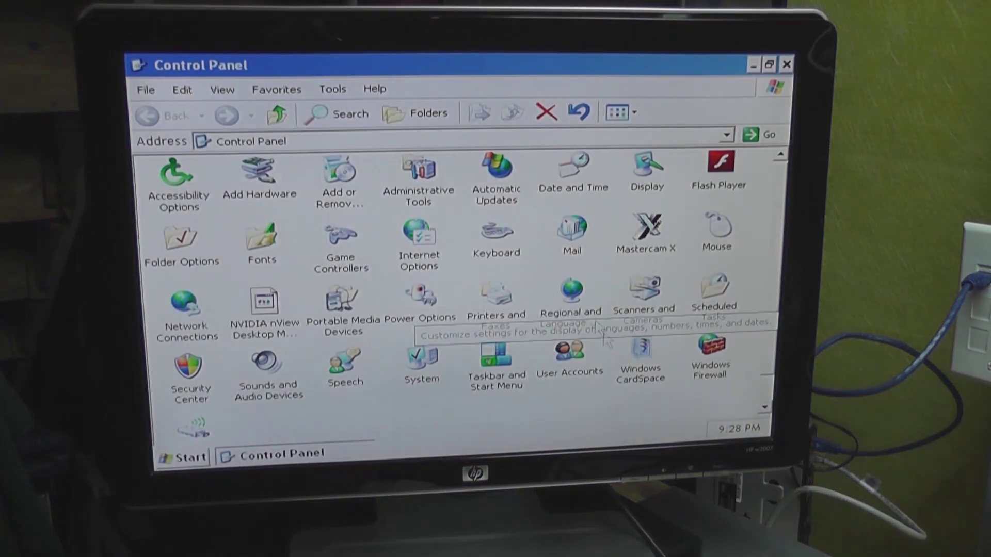
{"action": "double_click", "coordinate": [568, 352]}
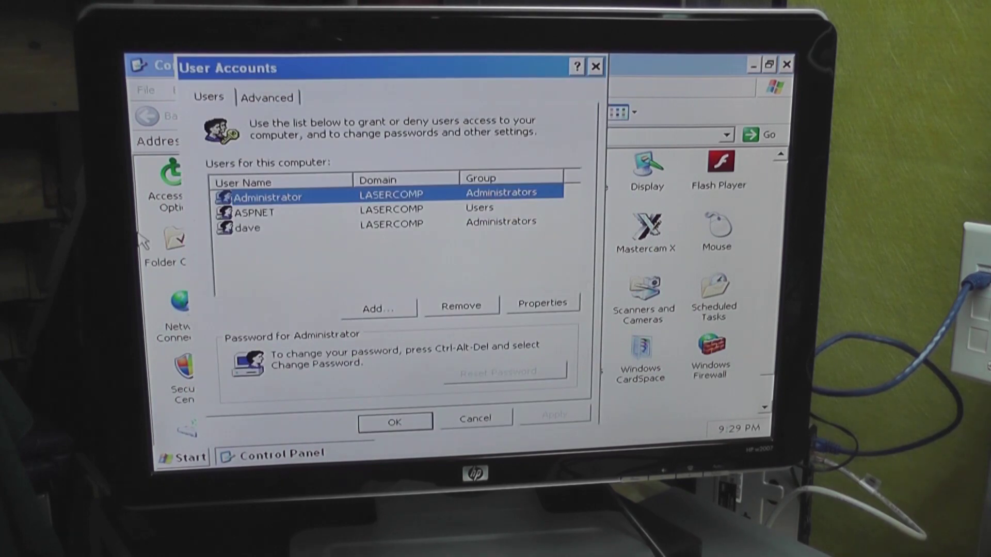
{"action": "mouse_move", "coordinate": [369, 260]}
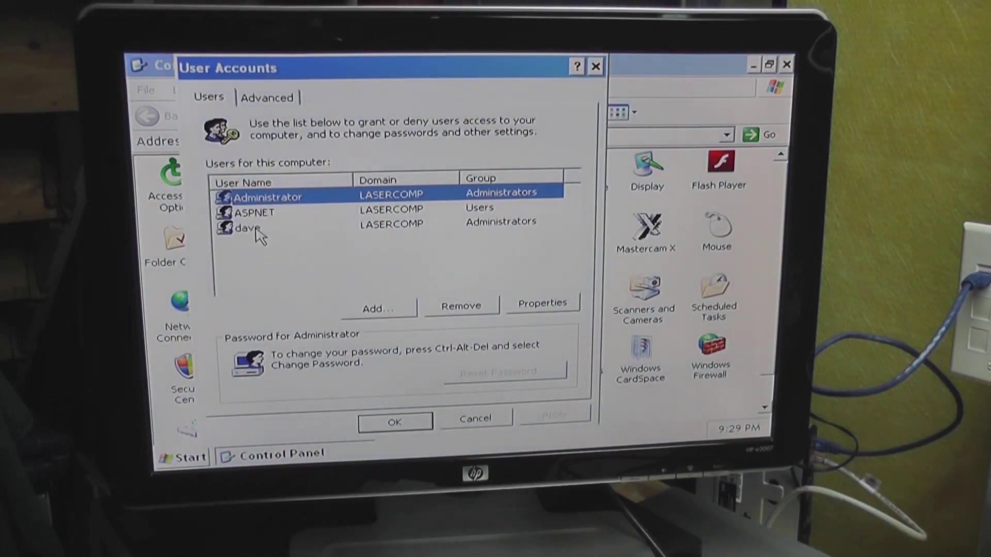
{"action": "left_click", "coordinate": [244, 227]}
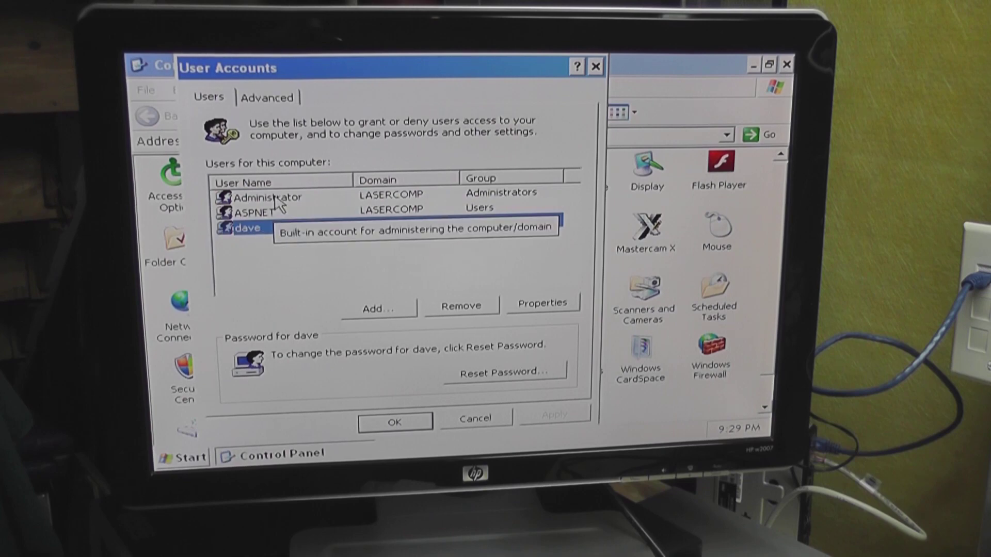
{"action": "left_click", "coordinate": [266, 196]}
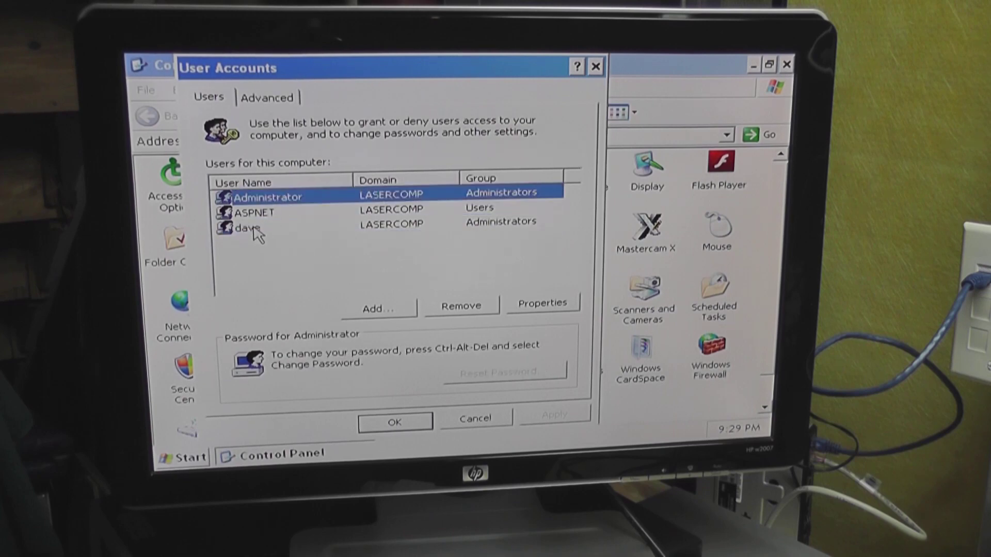
{"action": "left_click", "coordinate": [253, 225]}
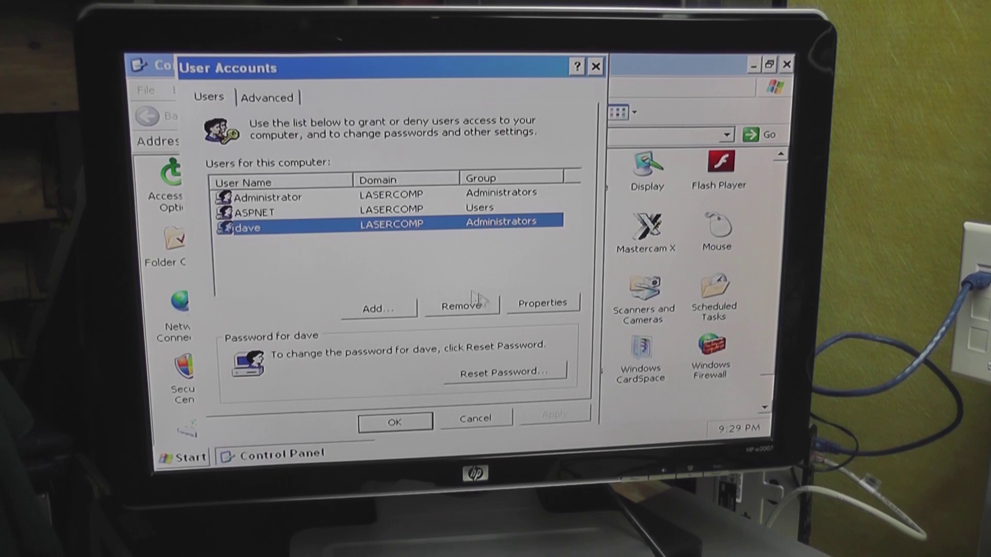
{"action": "mouse_move", "coordinate": [420, 315]}
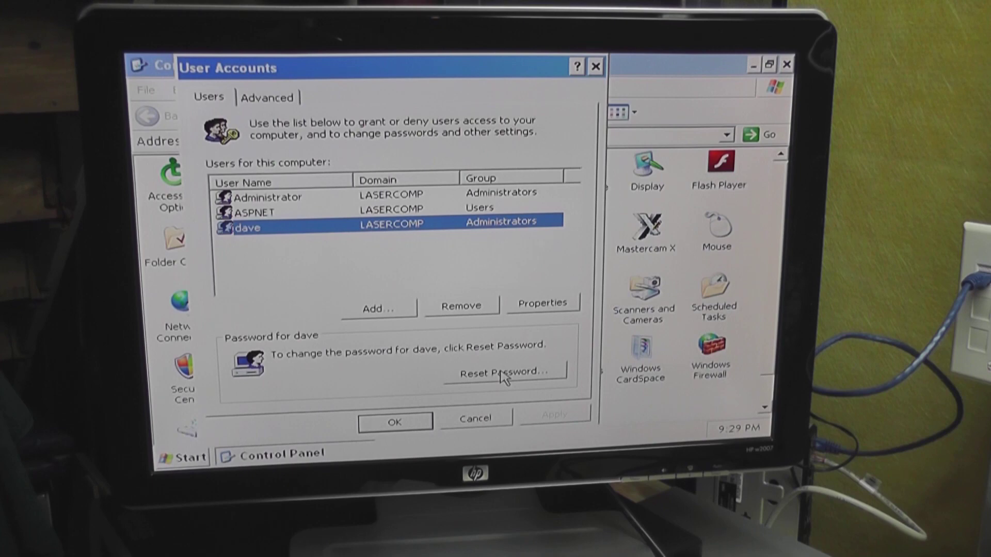
{"action": "left_click", "coordinate": [504, 372]}
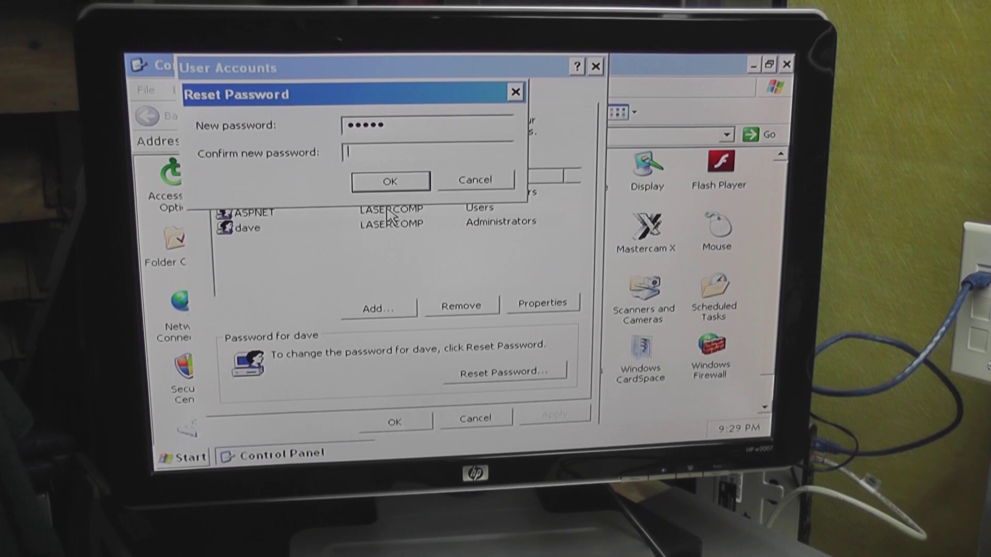
Step: Enter dave's new password in both boxes and confirm it
{"action": "type", "text": "•••••"}
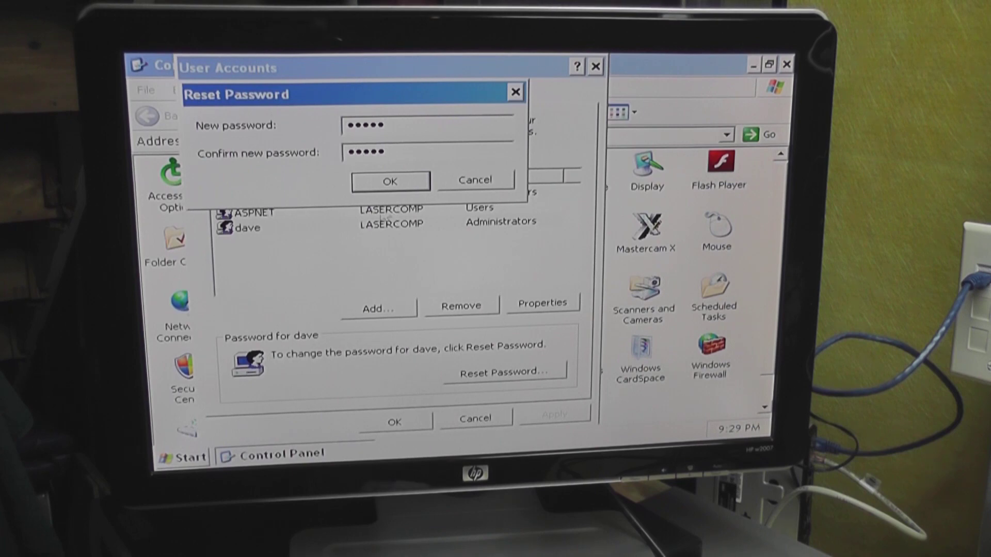
{"action": "left_click", "coordinate": [390, 180]}
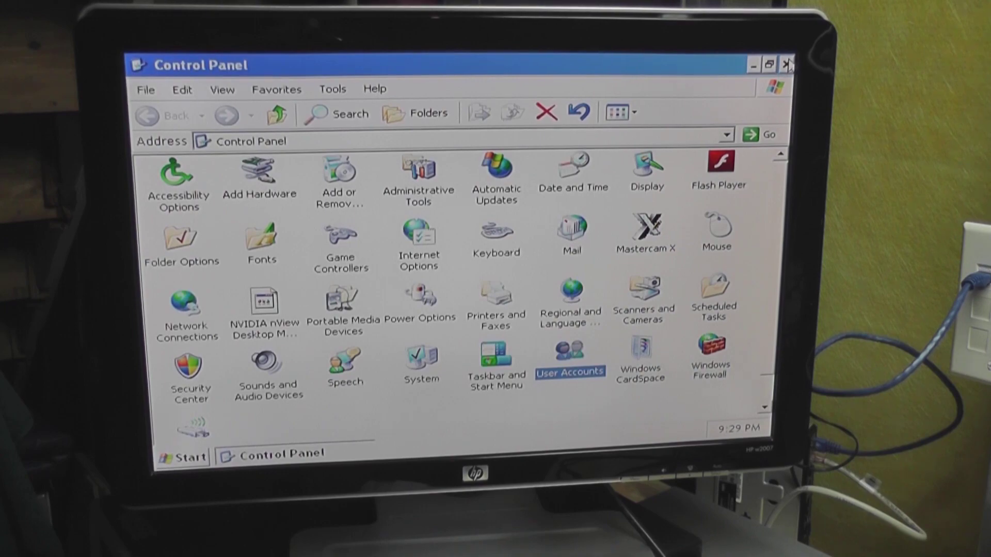
Step: Close Control Panel and choose Restart in the Shut Down dialog
{"action": "left_click", "coordinate": [183, 457]}
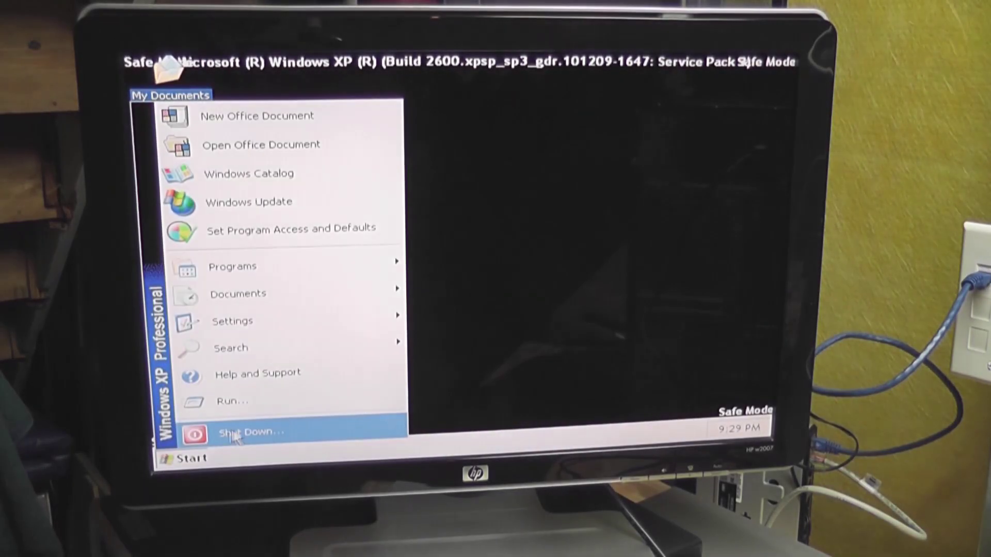
{"action": "left_click", "coordinate": [250, 432]}
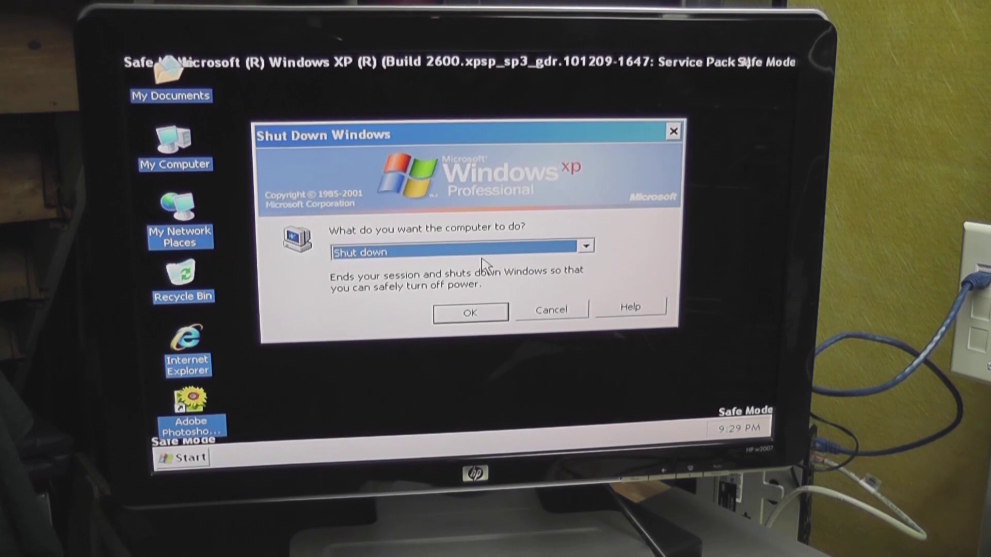
{"action": "left_click", "coordinate": [585, 246]}
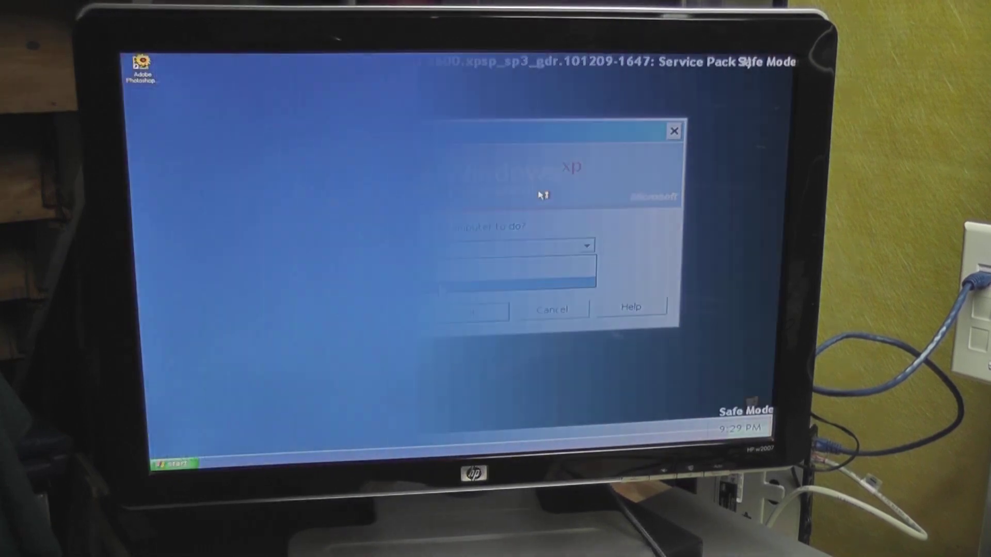
{"action": "left_click", "coordinate": [673, 131]}
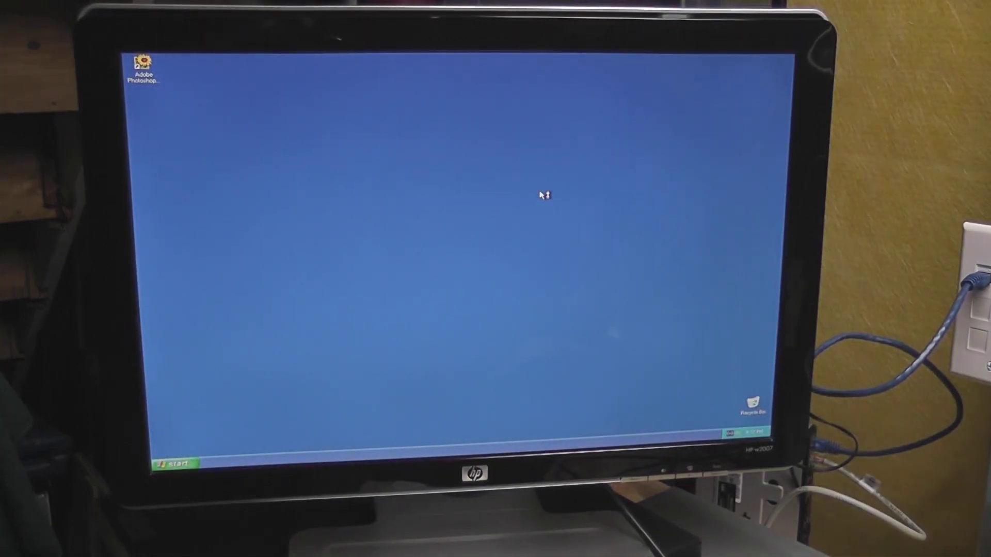
Step: Open Local Disk (C:) via My Computer and show its hidden folder contents
{"action": "left_click", "coordinate": [175, 462]}
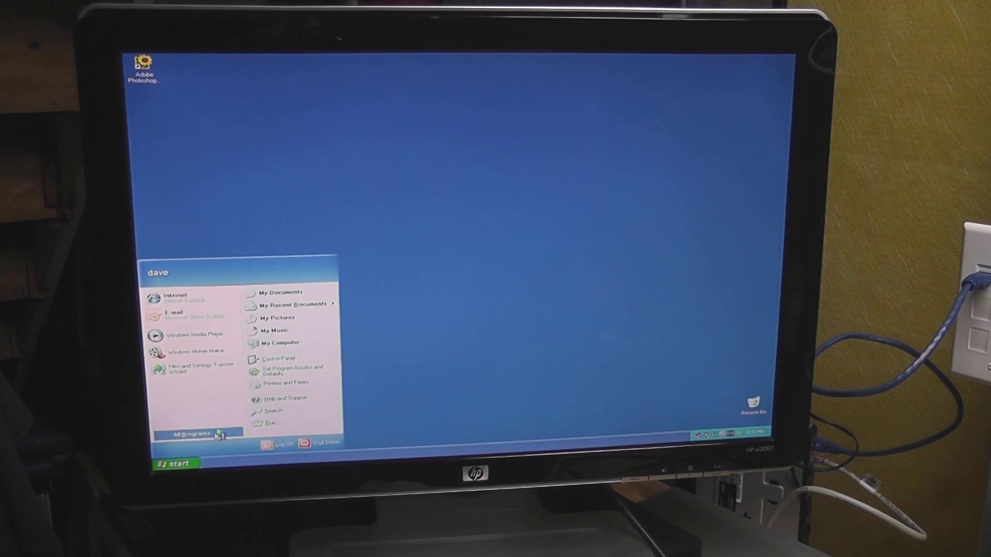
{"action": "left_click", "coordinate": [195, 434]}
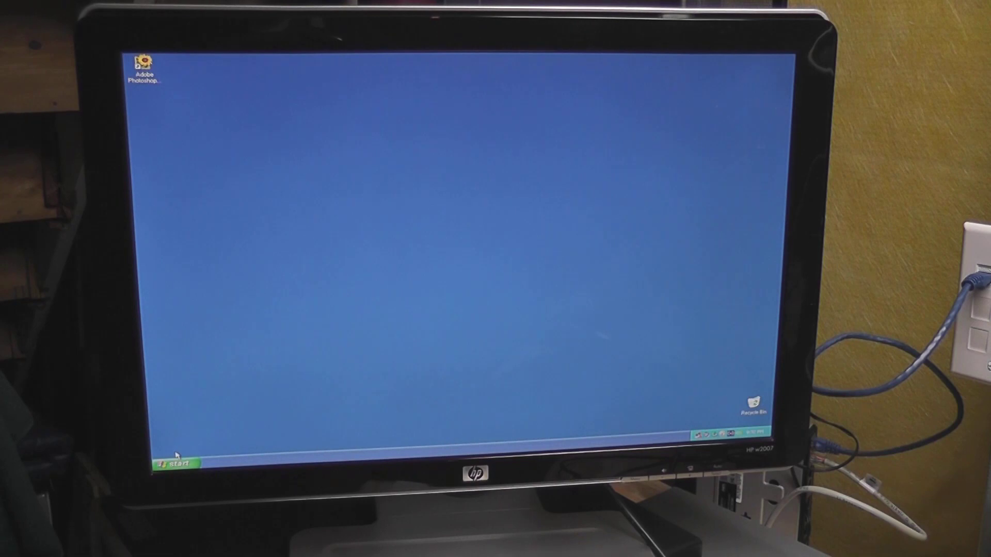
{"action": "left_click", "coordinate": [174, 462]}
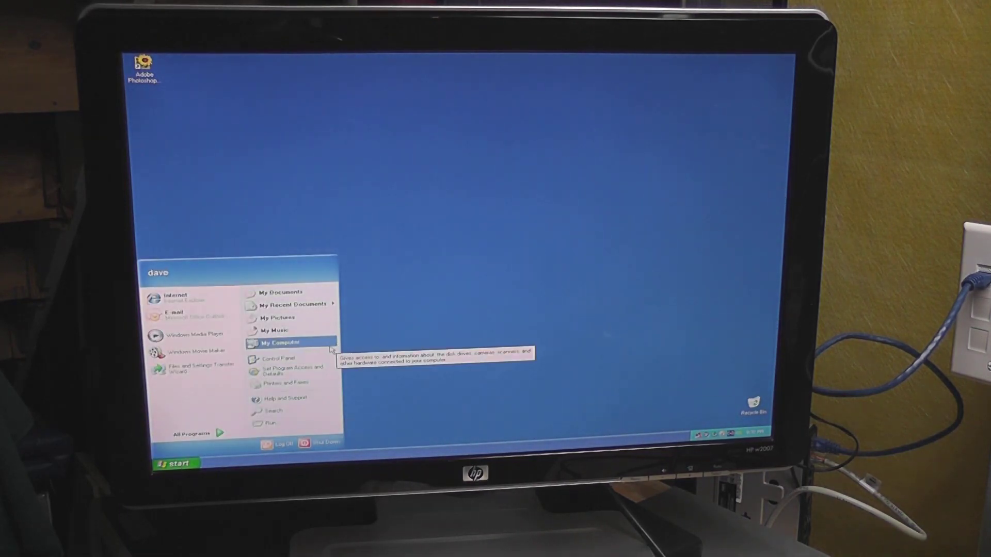
{"action": "left_click", "coordinate": [280, 343]}
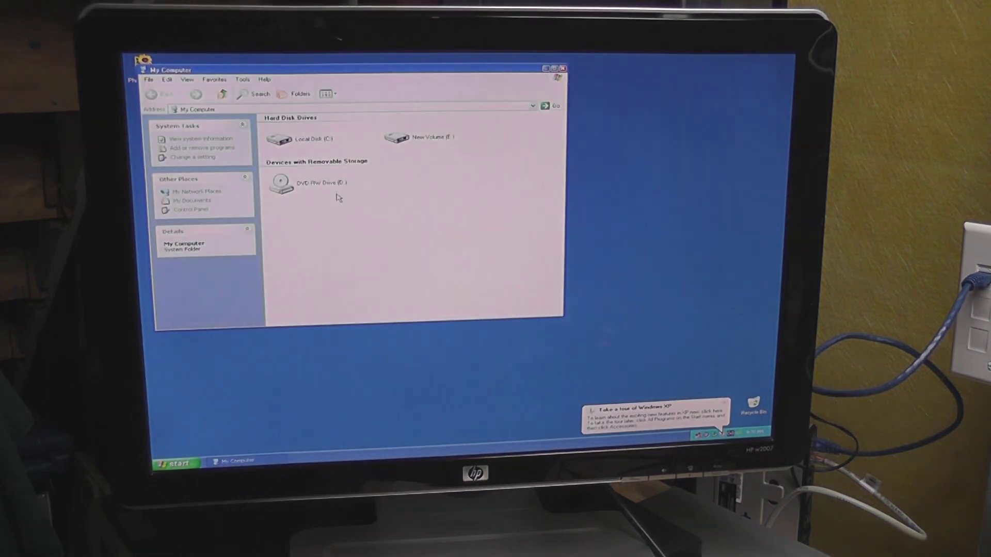
{"action": "double_click", "coordinate": [278, 138]}
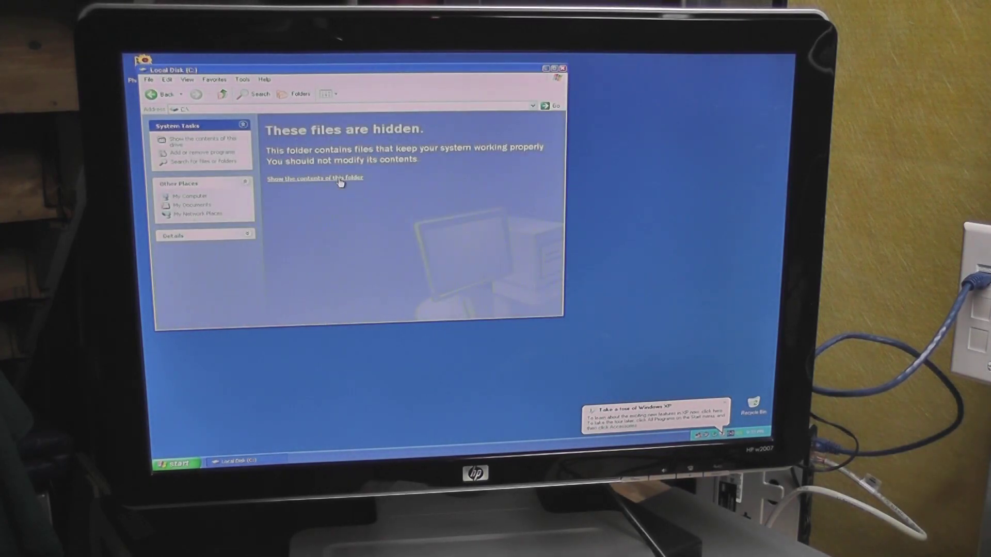
{"action": "left_click", "coordinate": [312, 178]}
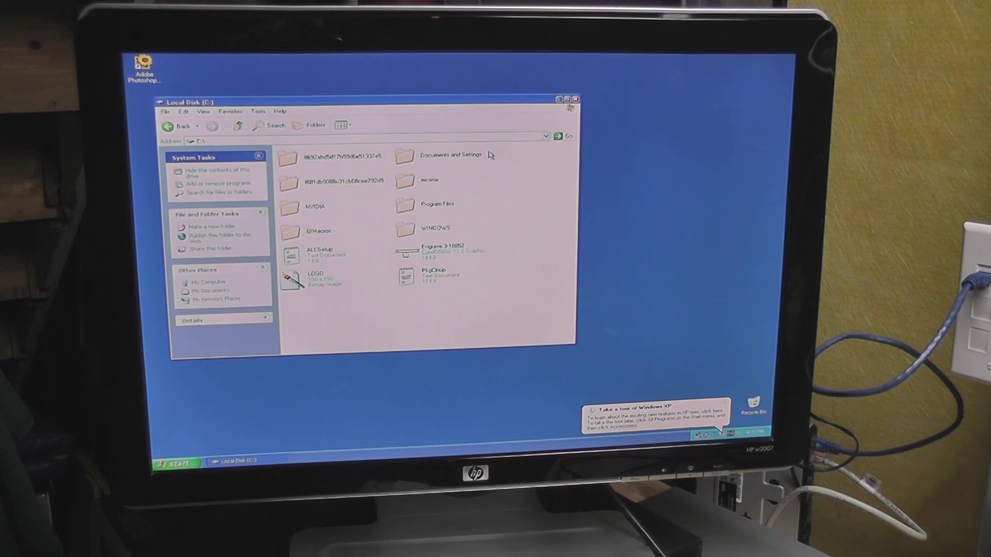
{"action": "left_click", "coordinate": [174, 462]}
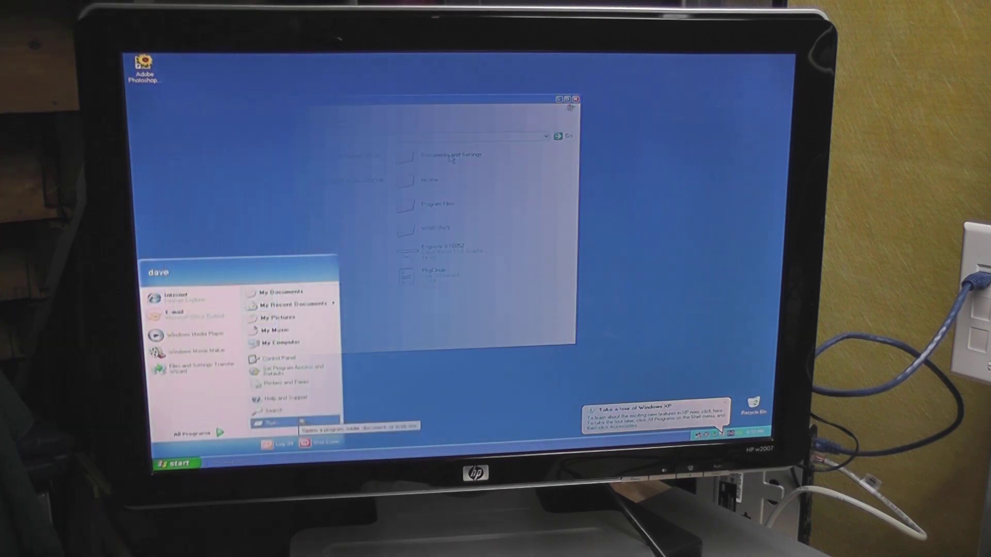